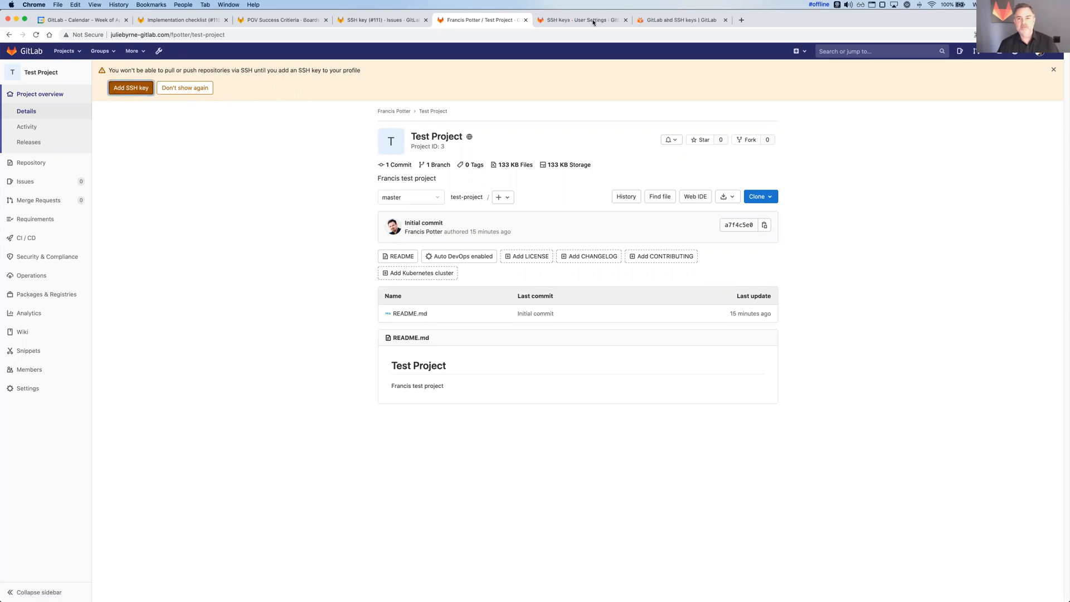
# Show the SSH Keys settings page and focus its empty Key field
pyautogui.click(580, 19)
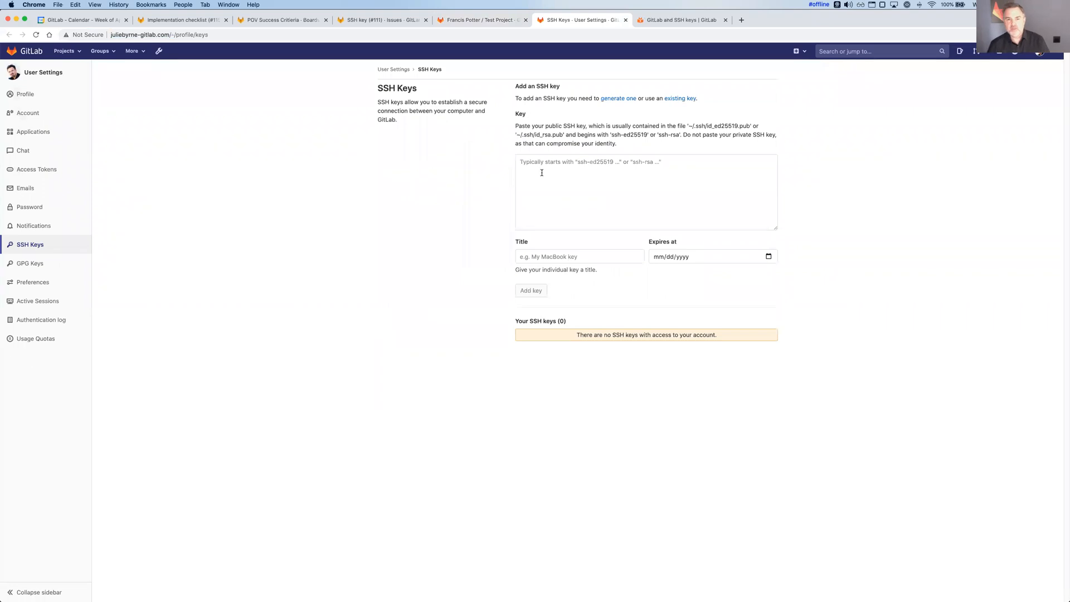
pyautogui.click(645, 191)
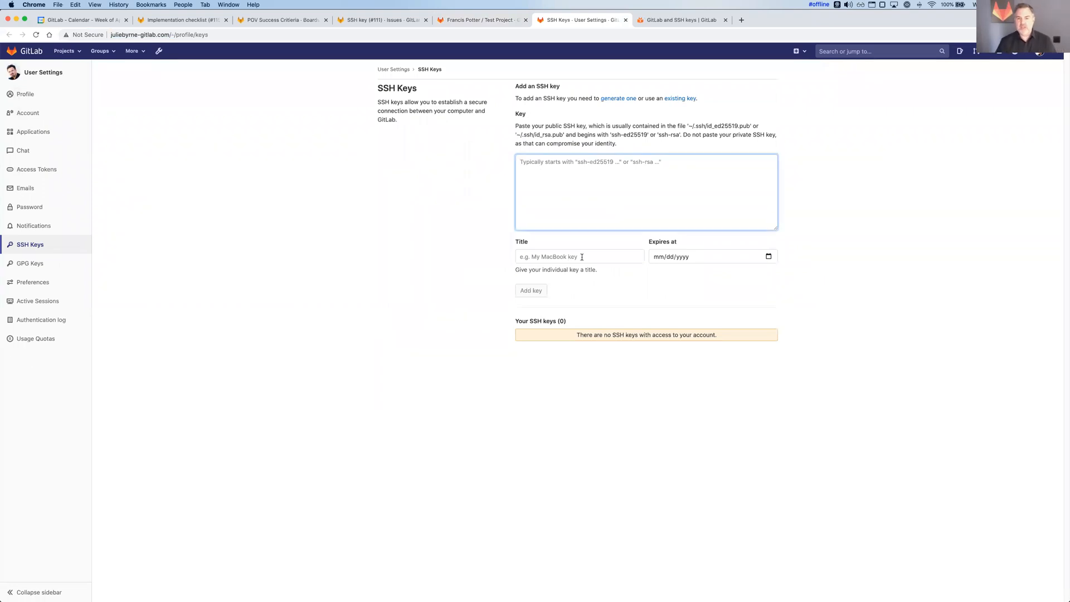
pyautogui.click(579, 256)
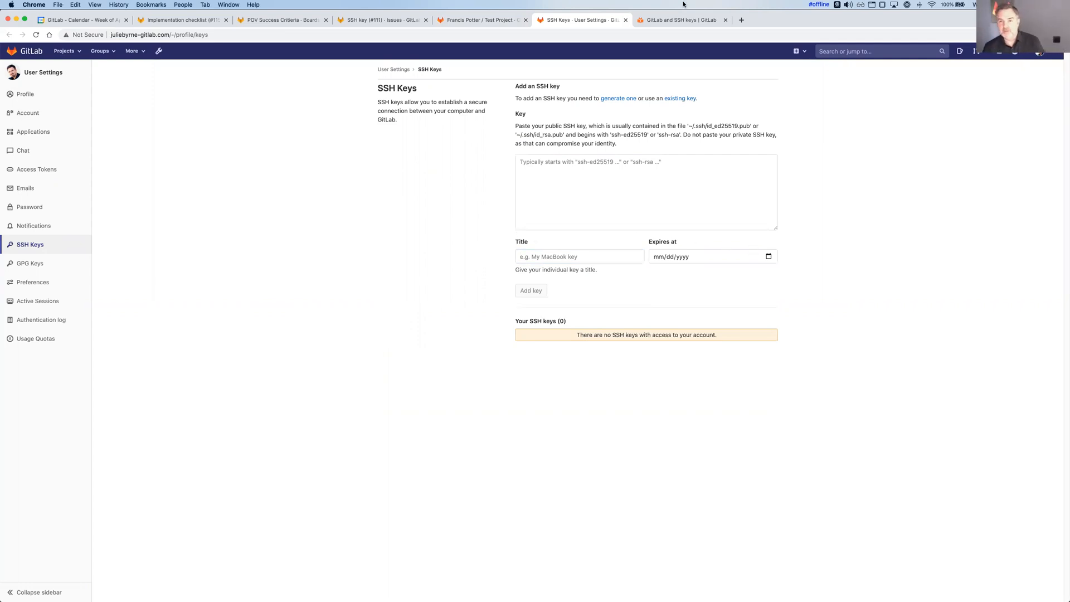
# View the docs section 'Generate an SSH key pair' with its ssh-keygen examples
pyautogui.click(680, 19)
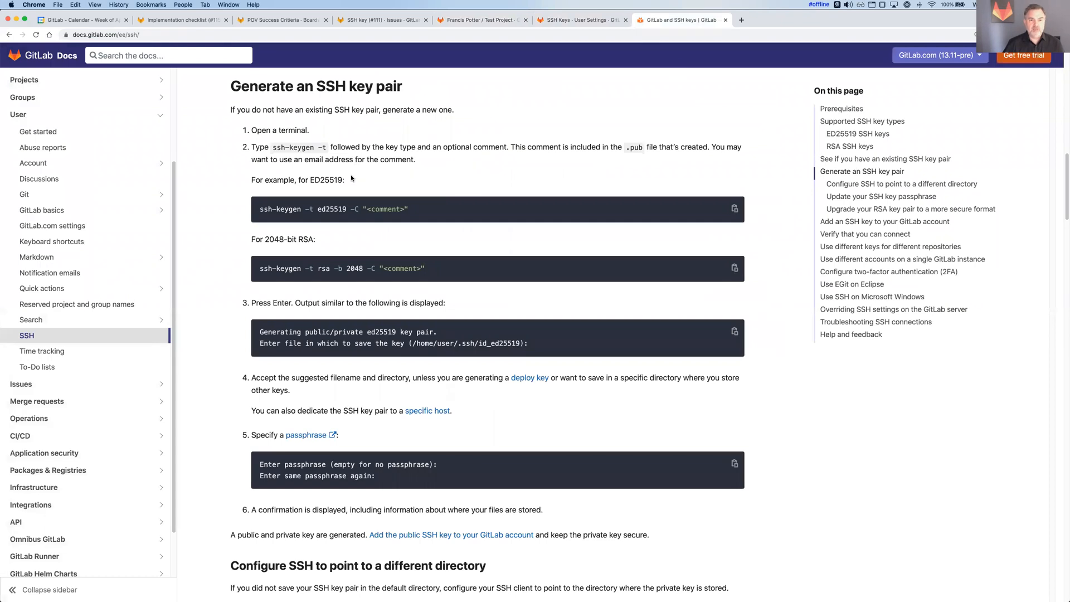
pyautogui.moveTo(361, 190)
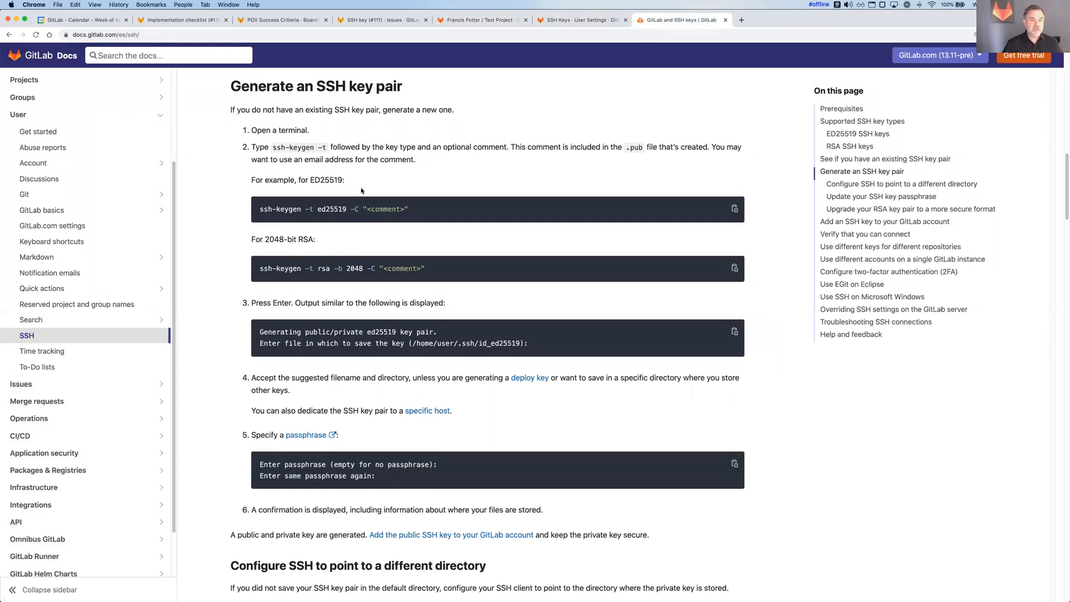
pyautogui.moveTo(377, 189)
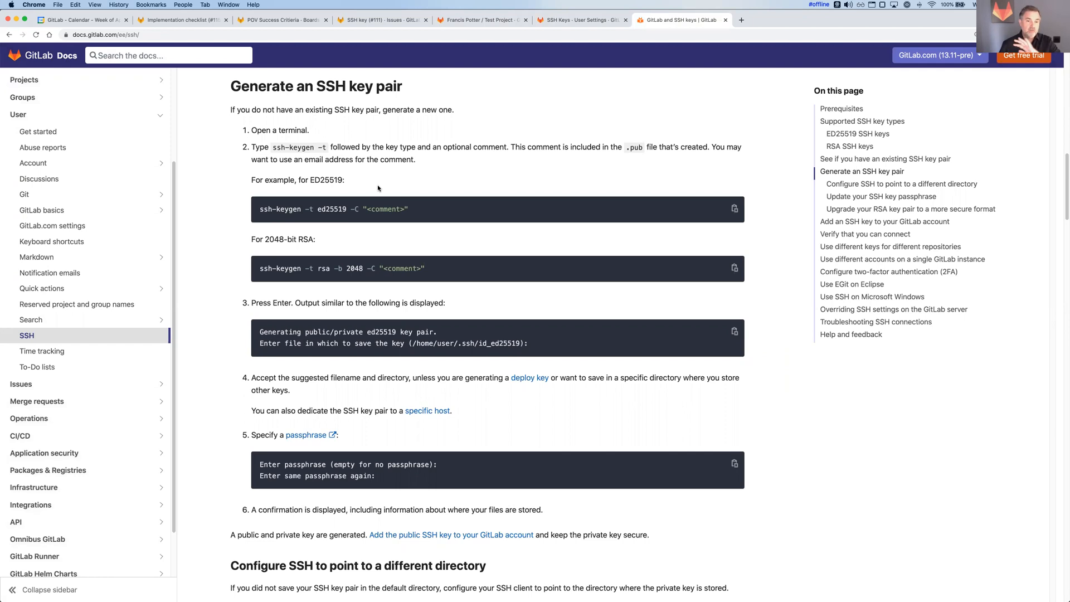
pyautogui.moveTo(288, 197)
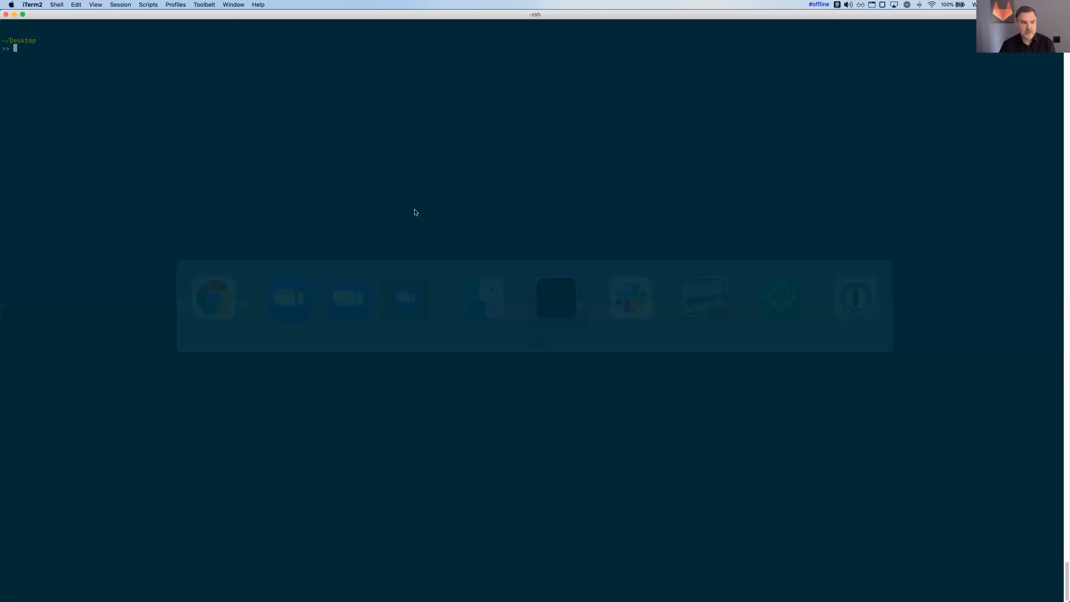
pyautogui.moveTo(334, 151)
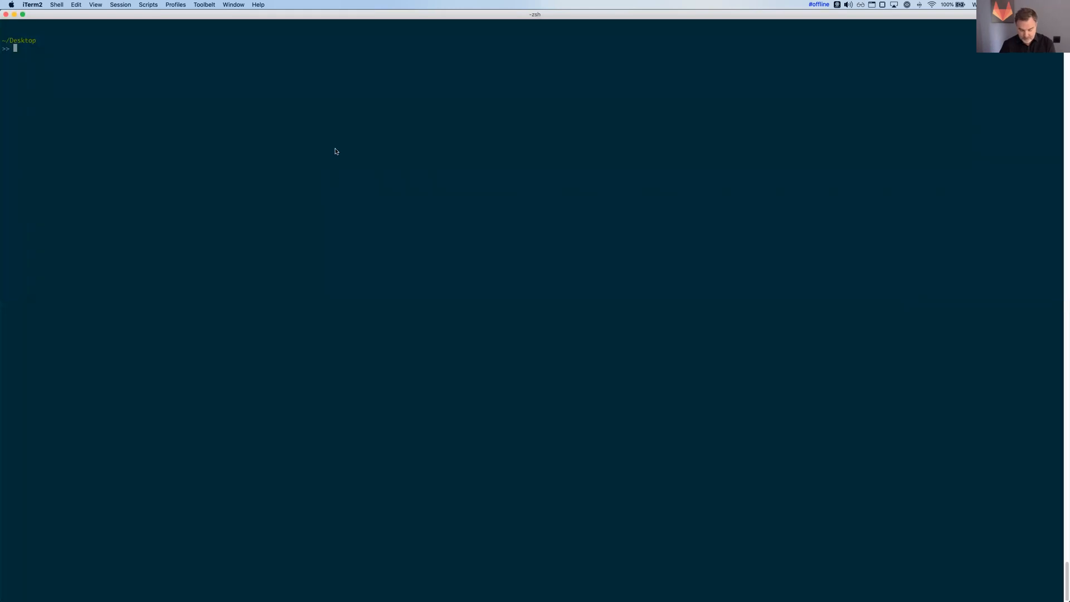
# Run ssh-keygen for an ed25519 key commented 'for demo video'
pyautogui.write('ssh-keygen -t ed25519 -C "<comment>"')
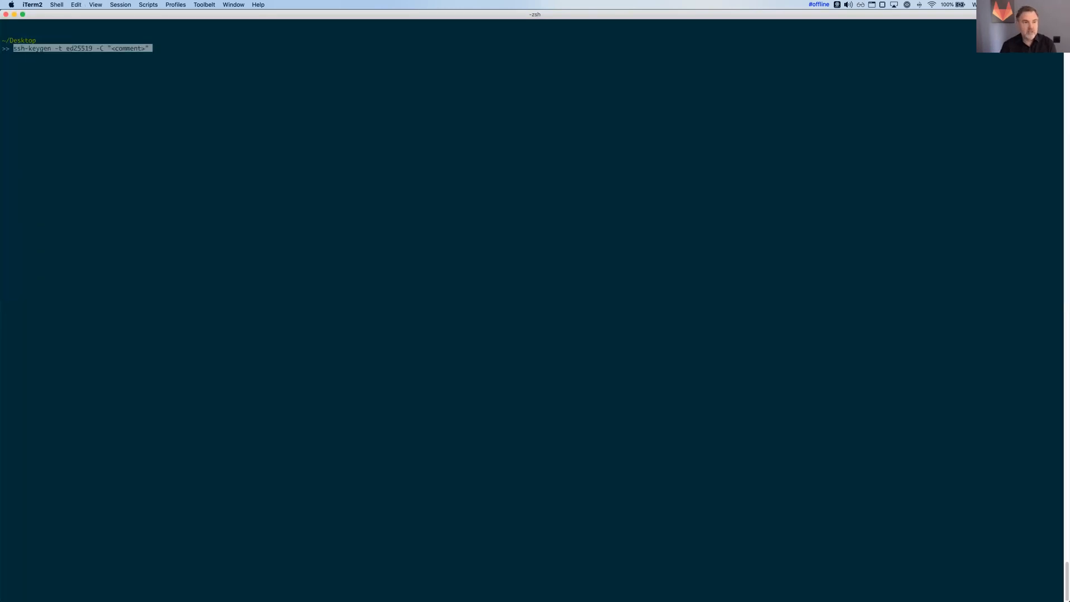
pyautogui.press('Backspace')
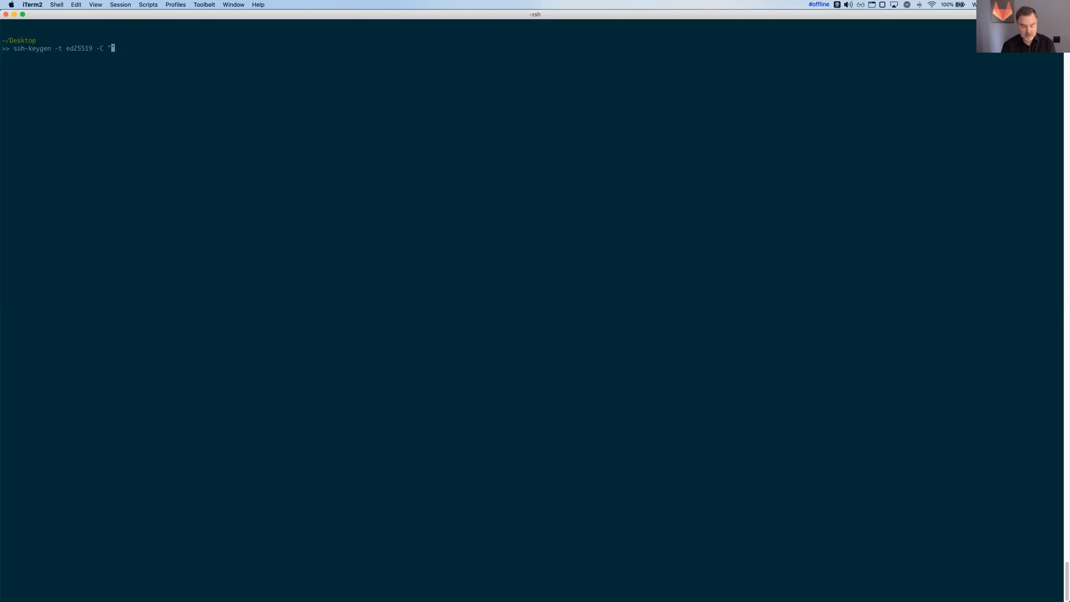
pyautogui.write('for demo video"')
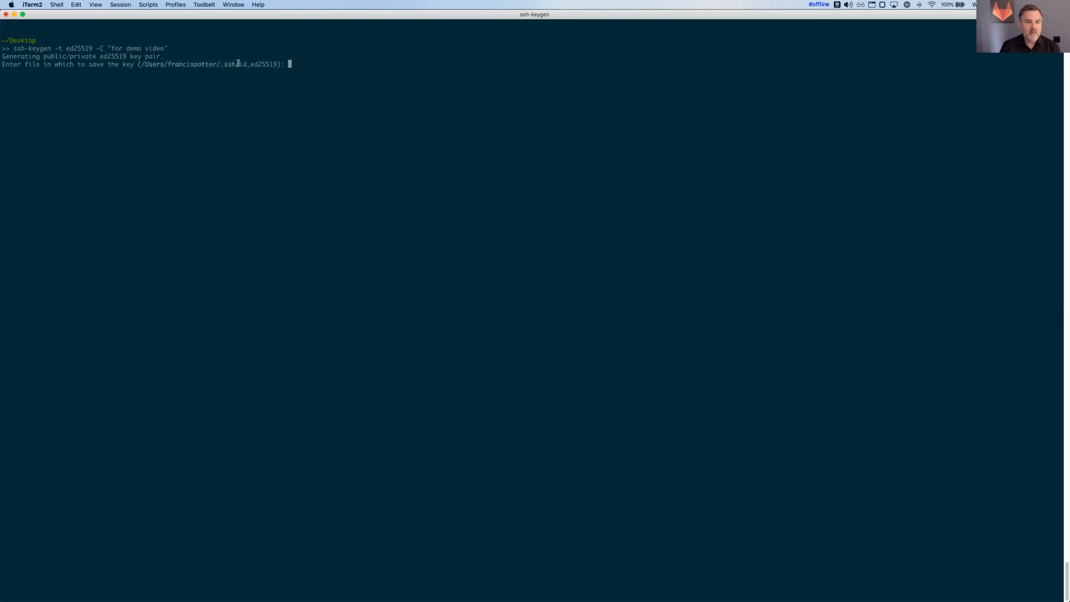
pyautogui.moveTo(231, 109)
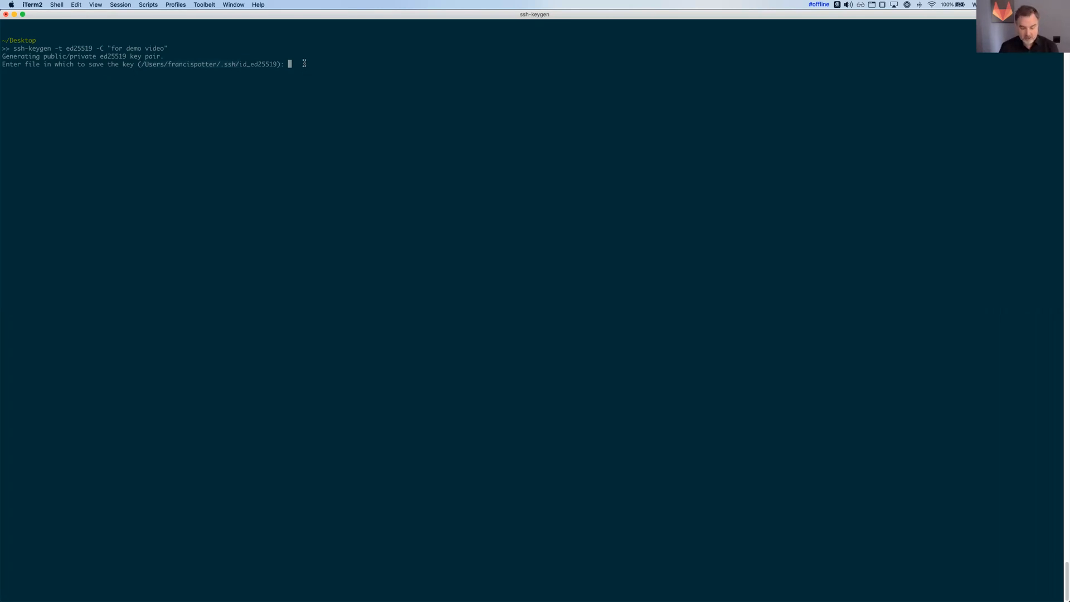
# Save the key as ~/.ssh/key-for-demo-video with no passphrase
pyautogui.write('/Users/francispotter/.ssh')
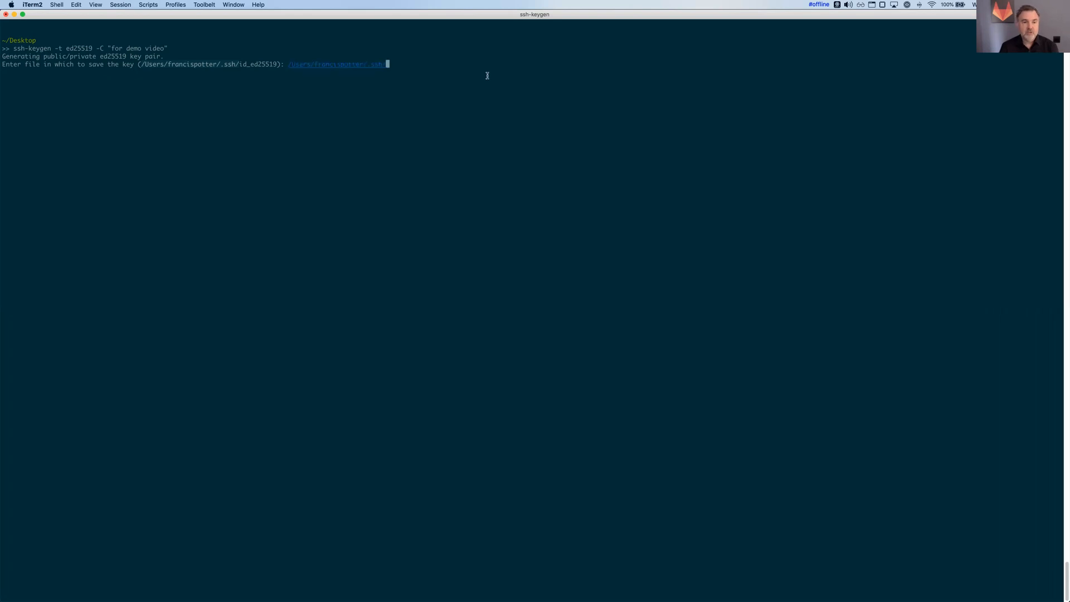
pyautogui.write('k')
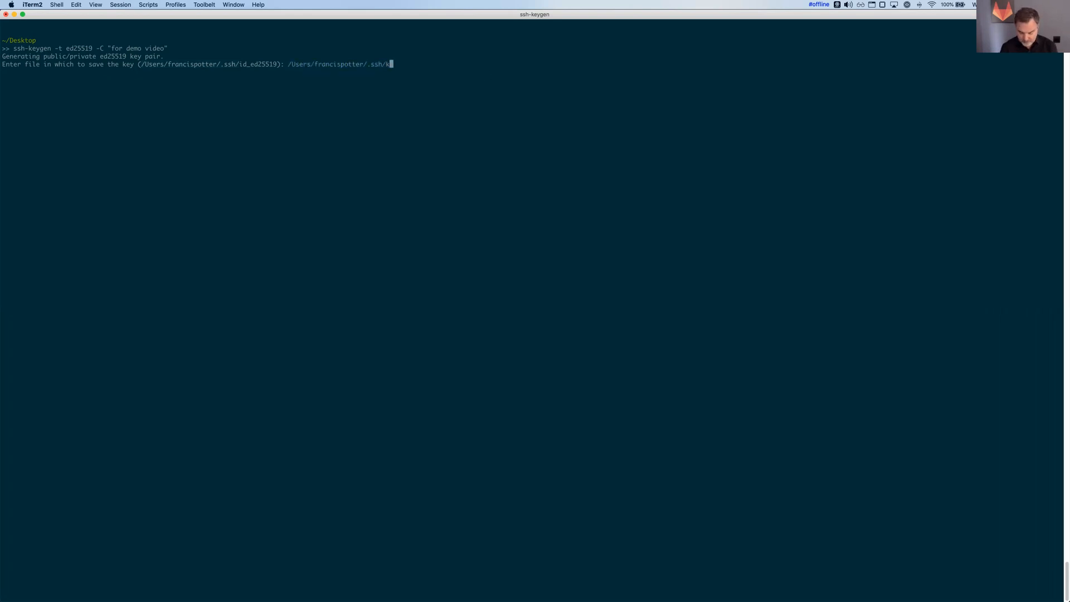
pyautogui.write('ey-for-demo')
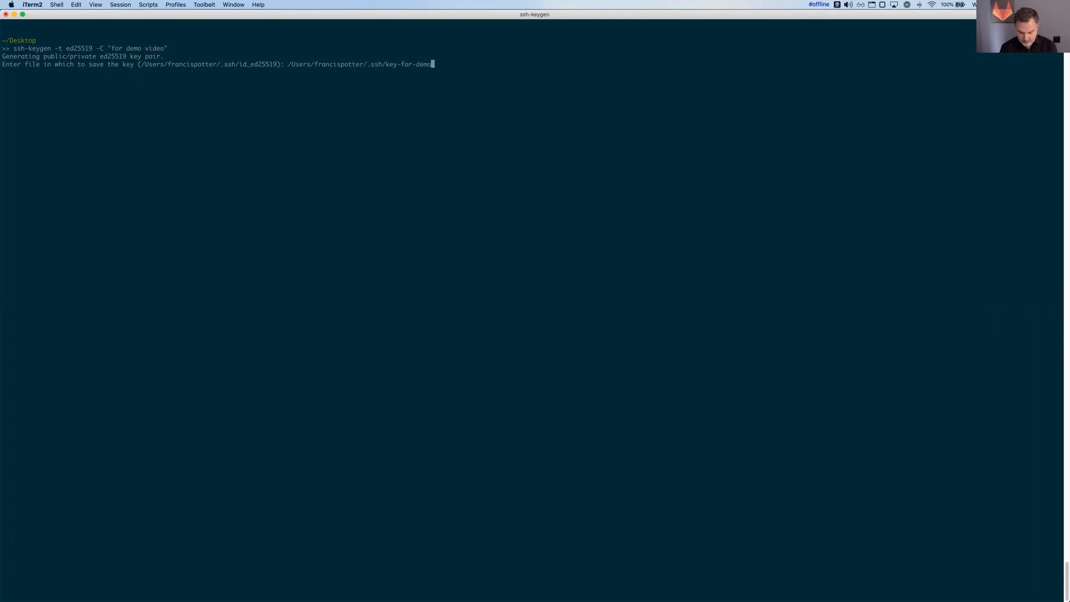
pyautogui.write('-video')
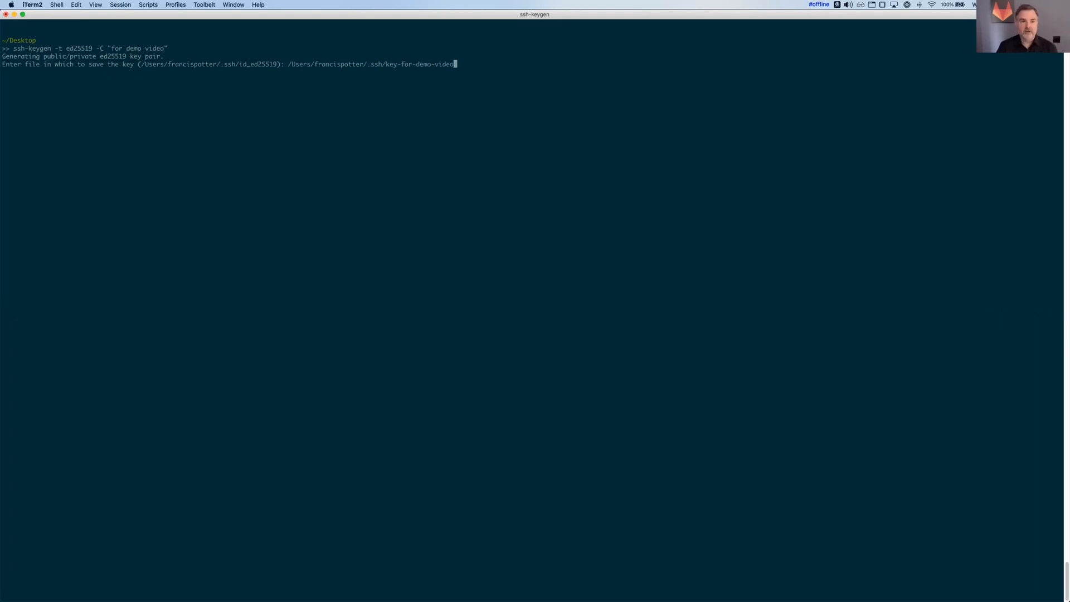
pyautogui.press('enter')
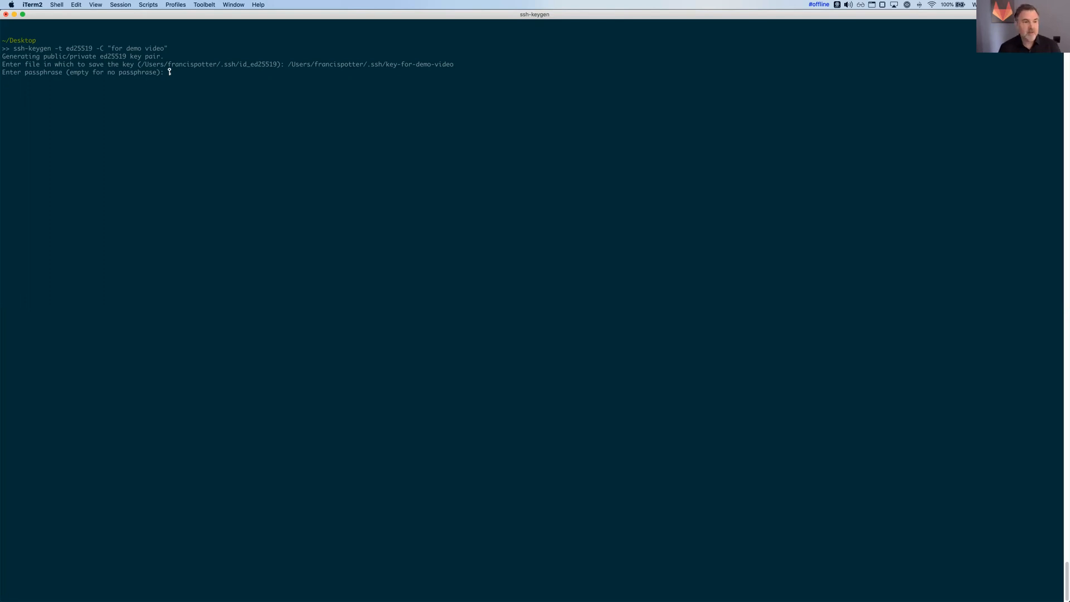
pyautogui.press('Return')
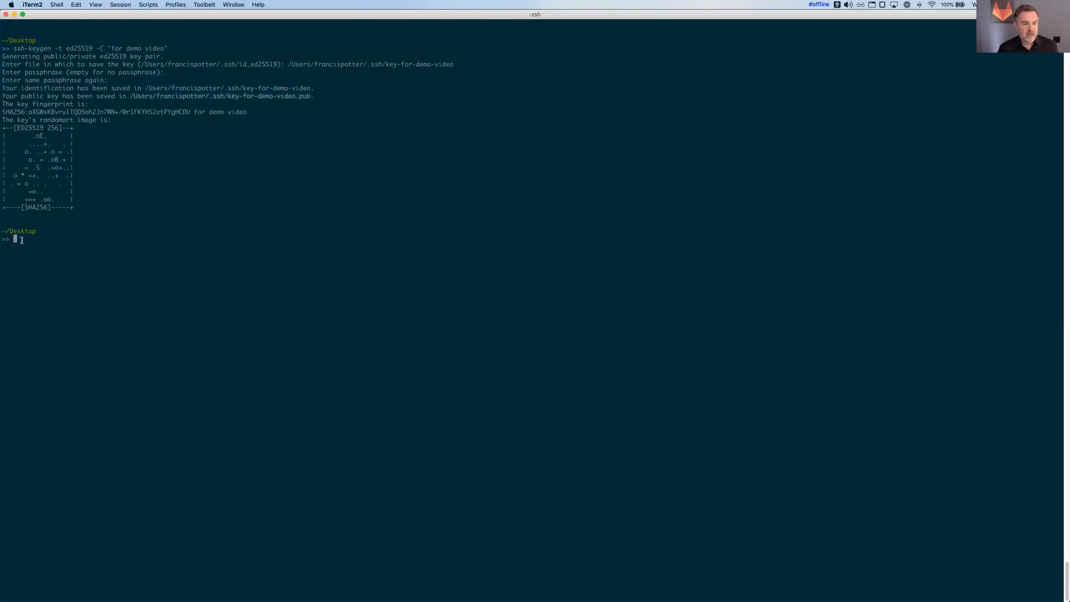
# Begin a cat command to print the new public key file
pyautogui.write('cat')
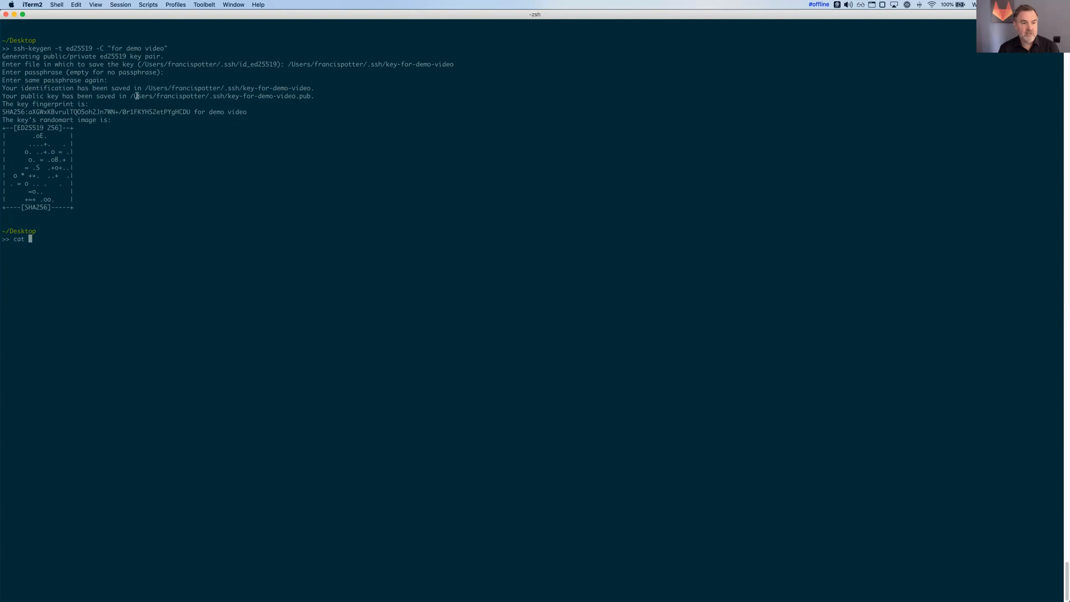
pyautogui.moveTo(308, 95)
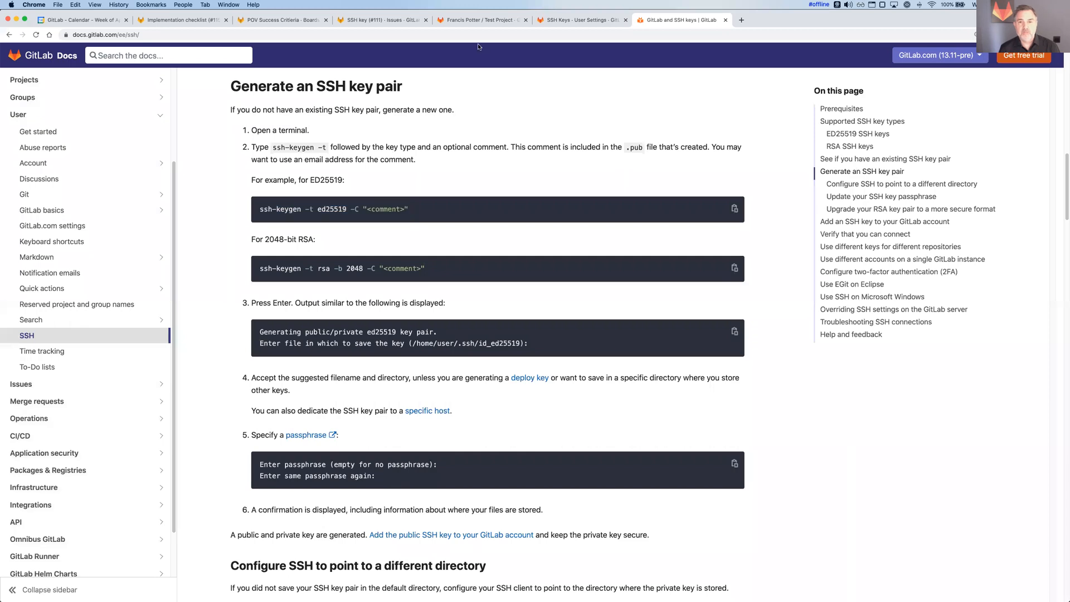
# Add the pasted ed25519 public key 'for demo video' to the GitLab account
pyautogui.click(580, 19)
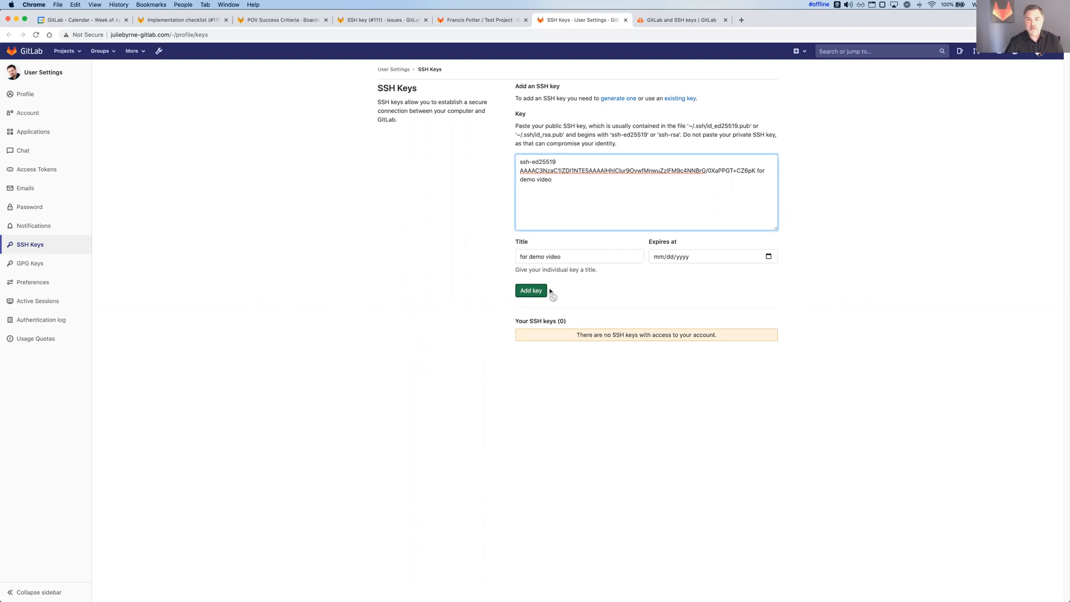
pyautogui.click(530, 290)
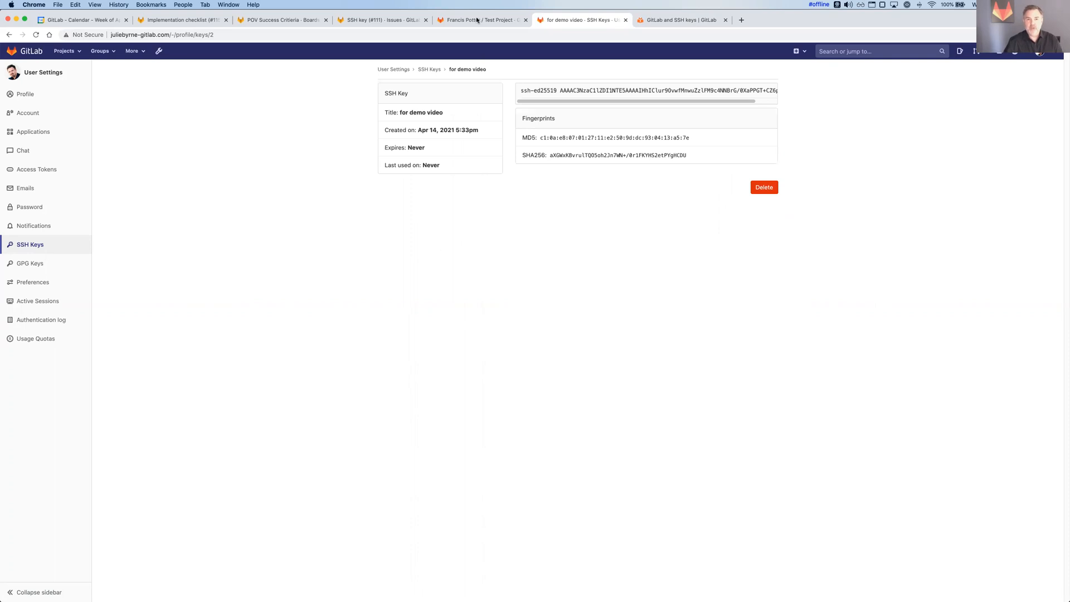
# Dismiss Test Project's missing-SSH-key warning and reveal its clone addresses
pyautogui.click(477, 20)
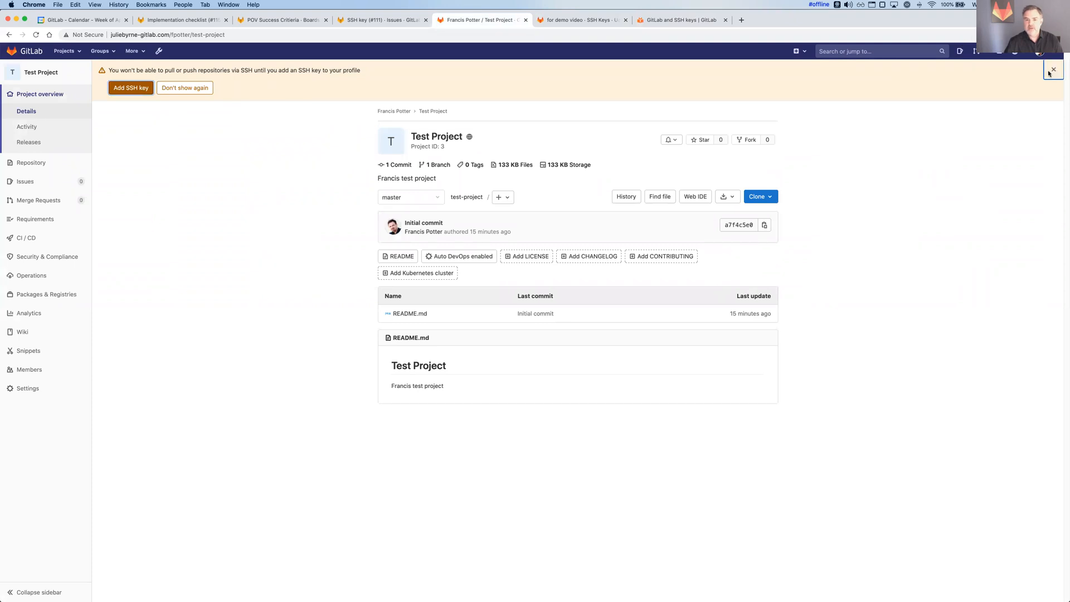
pyautogui.click(1052, 70)
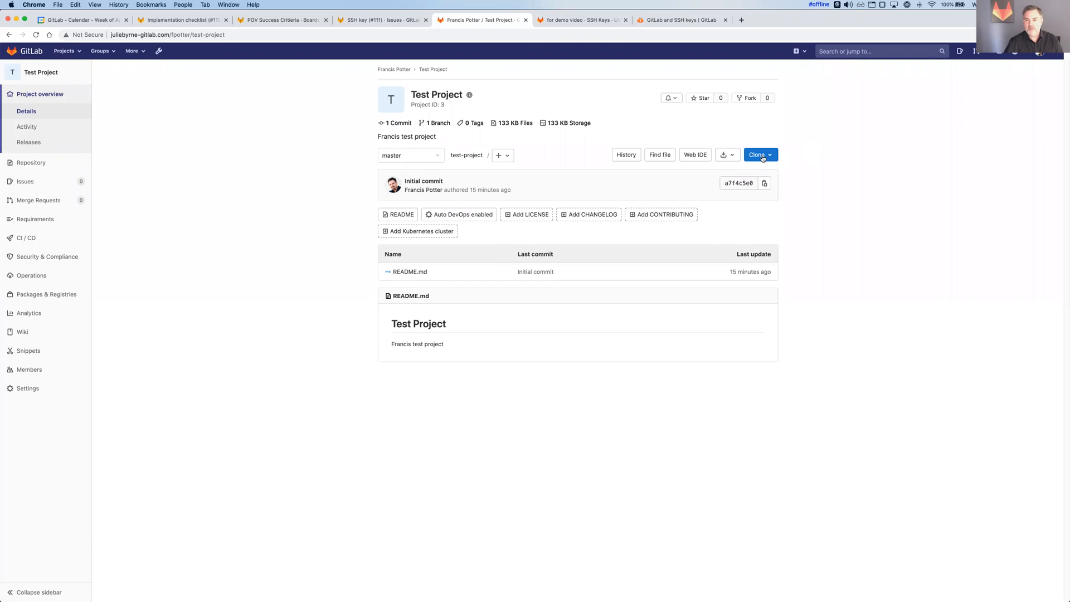
pyautogui.click(759, 154)
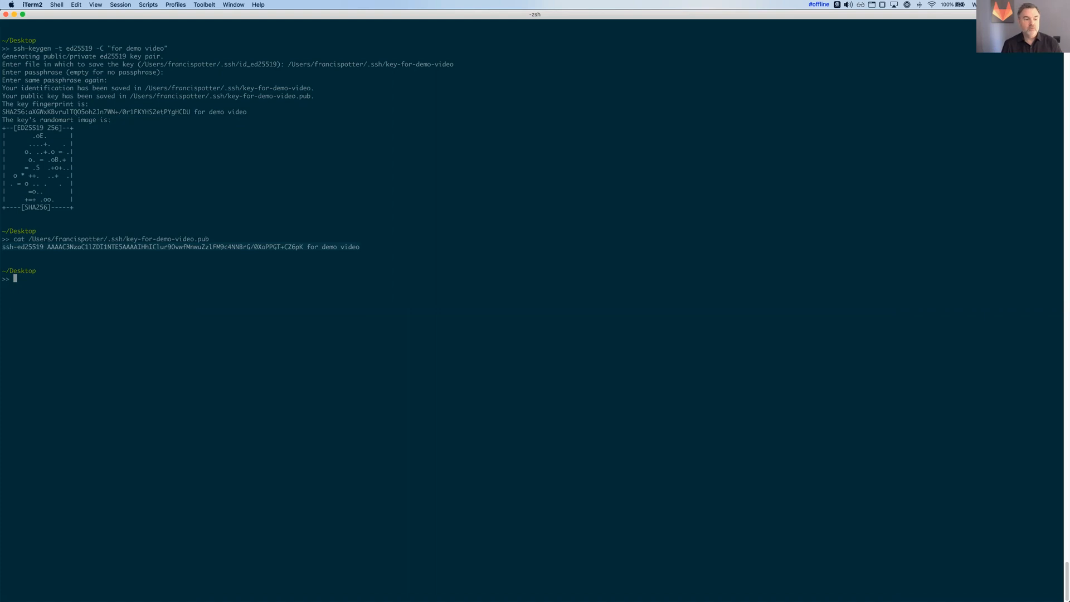
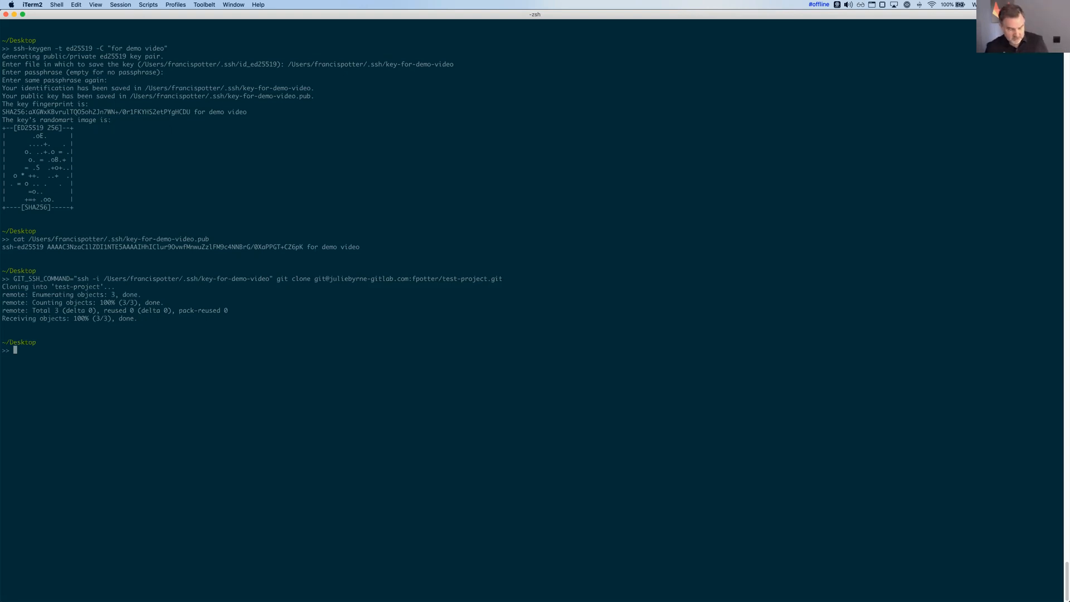
# Clone fpotter/test-project over SSH using key-for-demo-video, then list the new folder
pyautogui.write('ls -al')
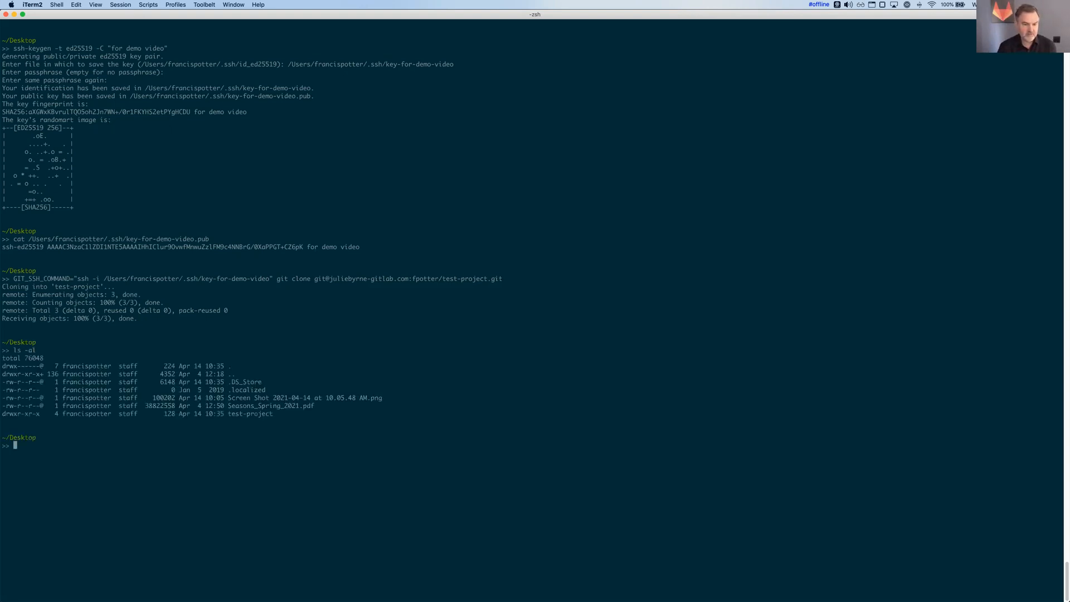
# In test-project, add 'Edited on SSH connection' to README.md with nano and save
pyautogui.write('cd test-project')
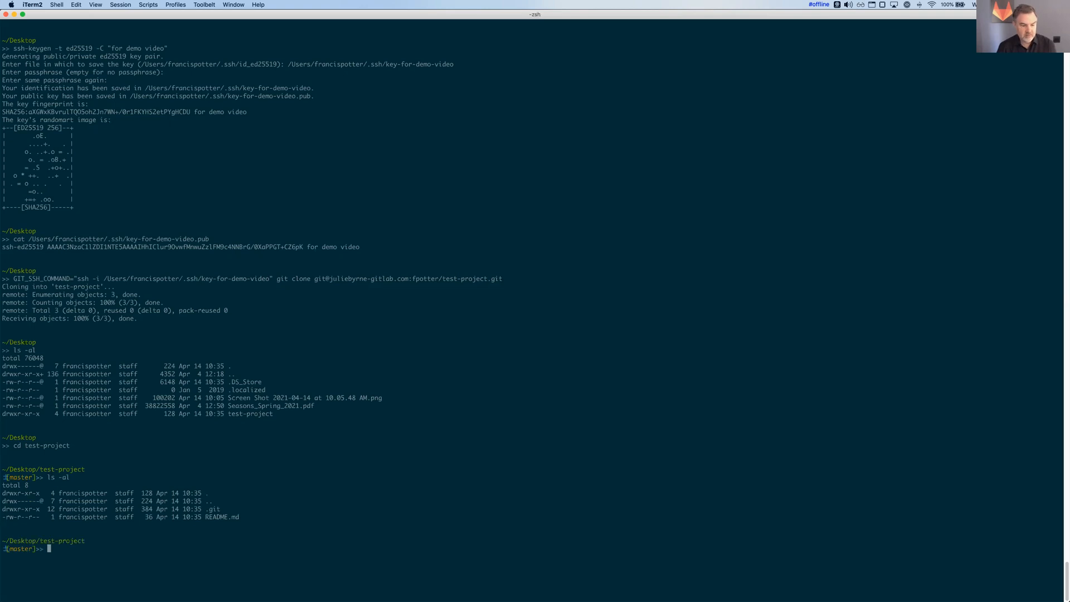
pyautogui.write('nano')
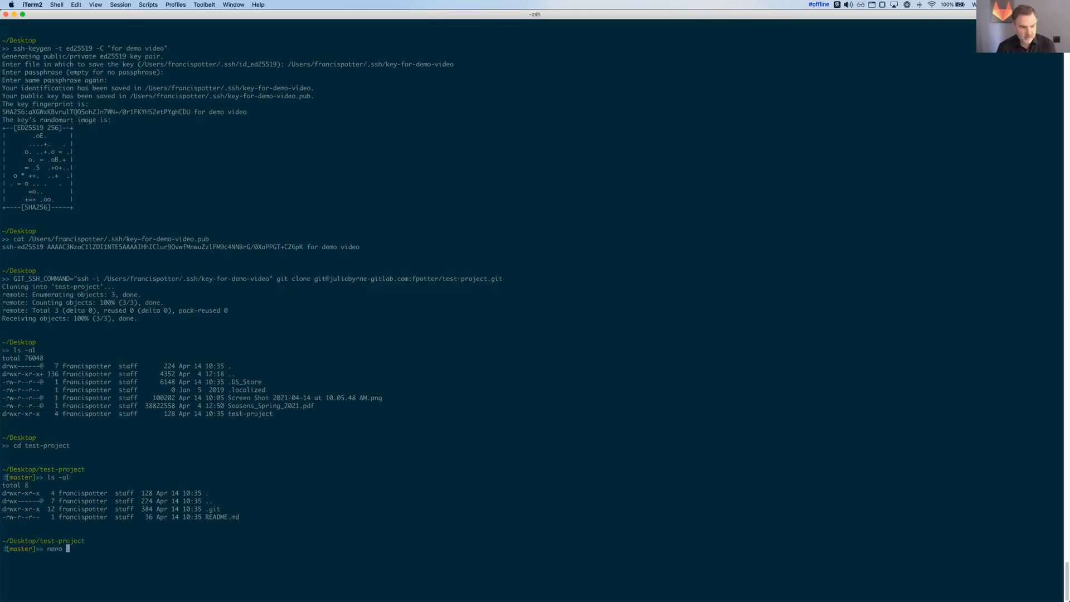
pyautogui.write('README.md')
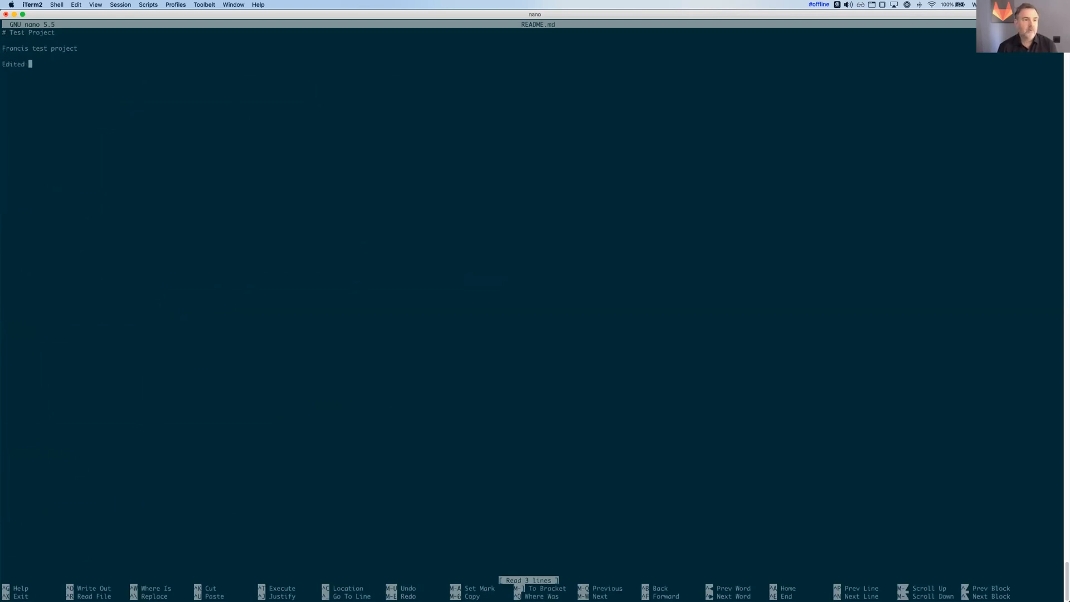
pyautogui.write('on SSH connection')
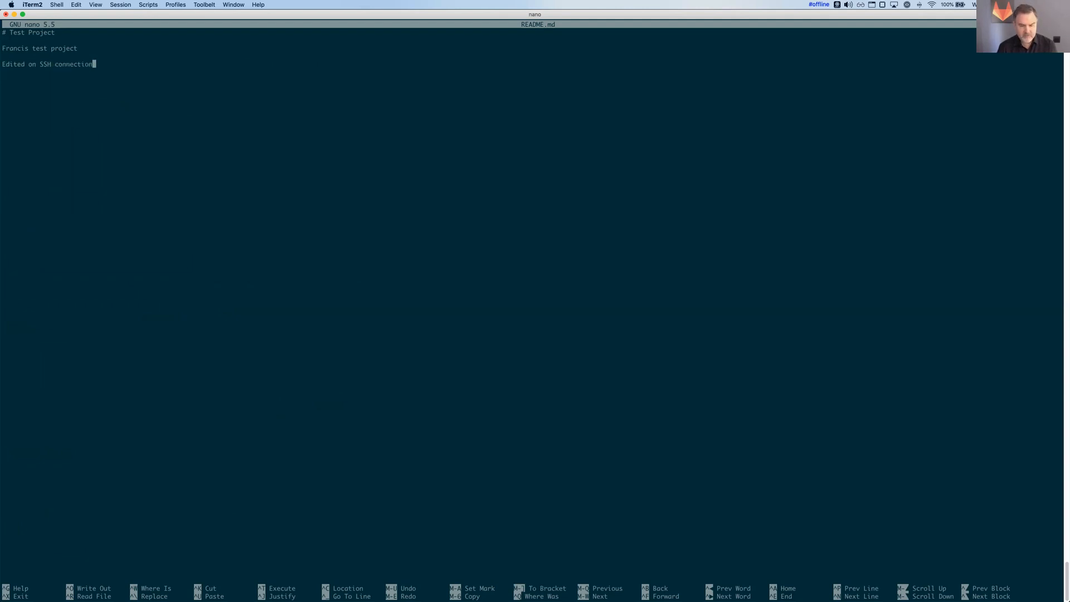
pyautogui.press('ctrl+x')
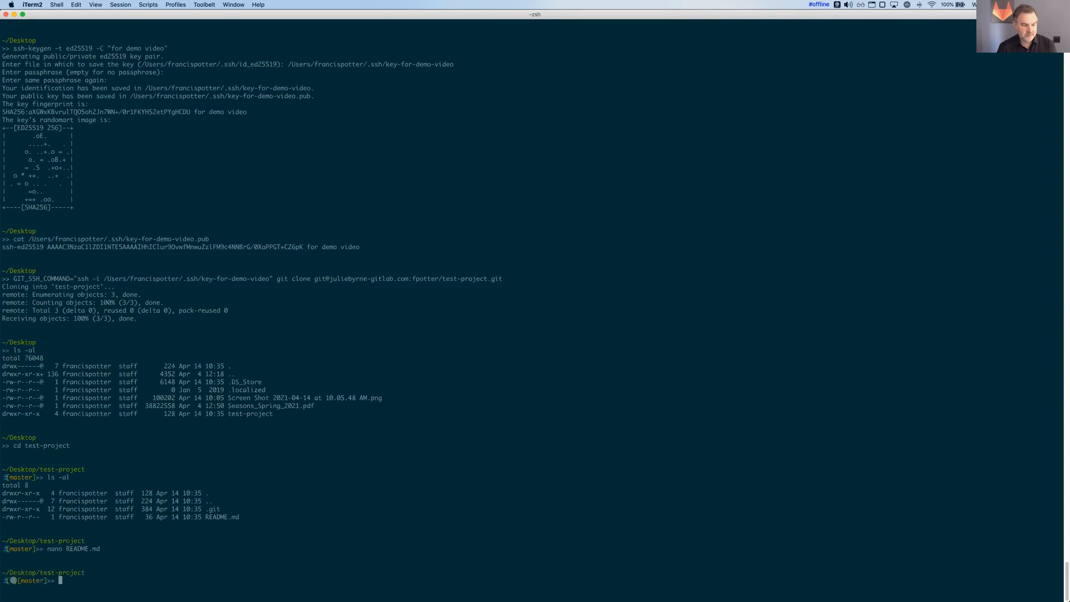
# Check git status, stage everything and commit with message 'Change'
pyautogui.write('c')
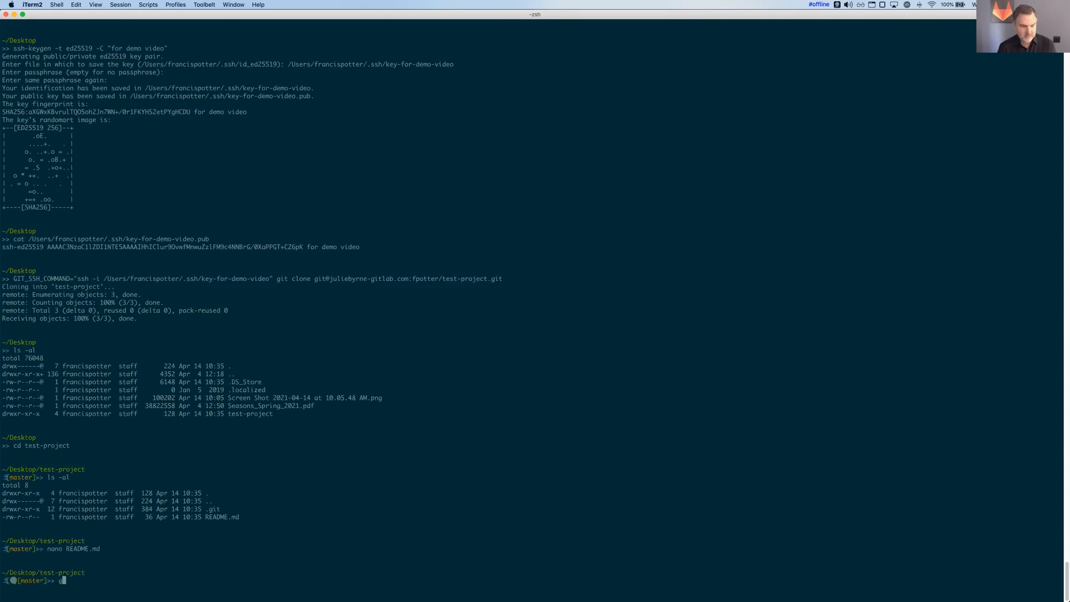
pyautogui.write('git status')
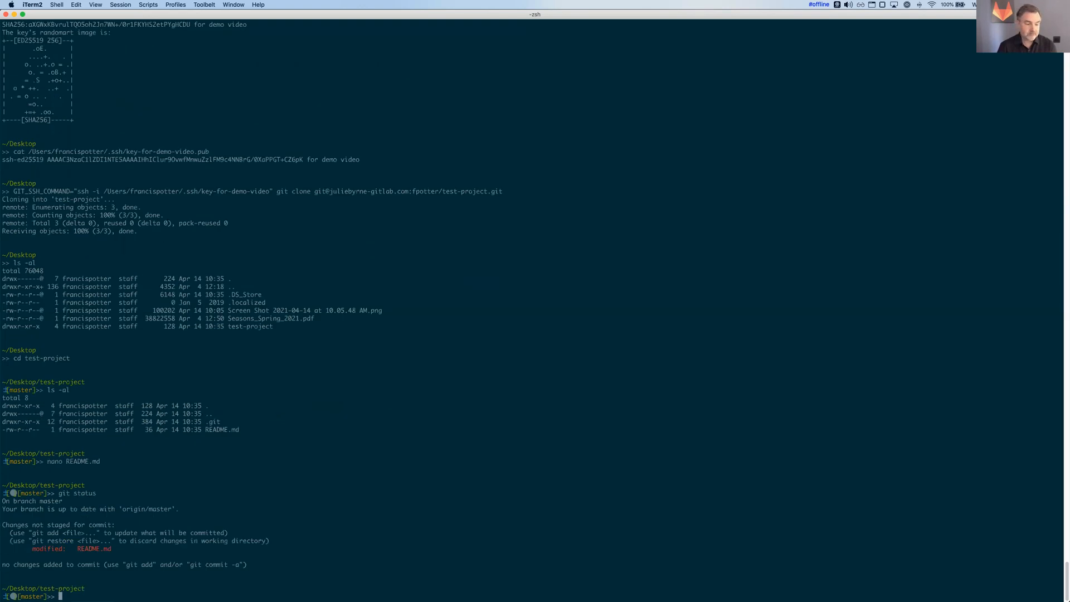
pyautogui.write('git com')
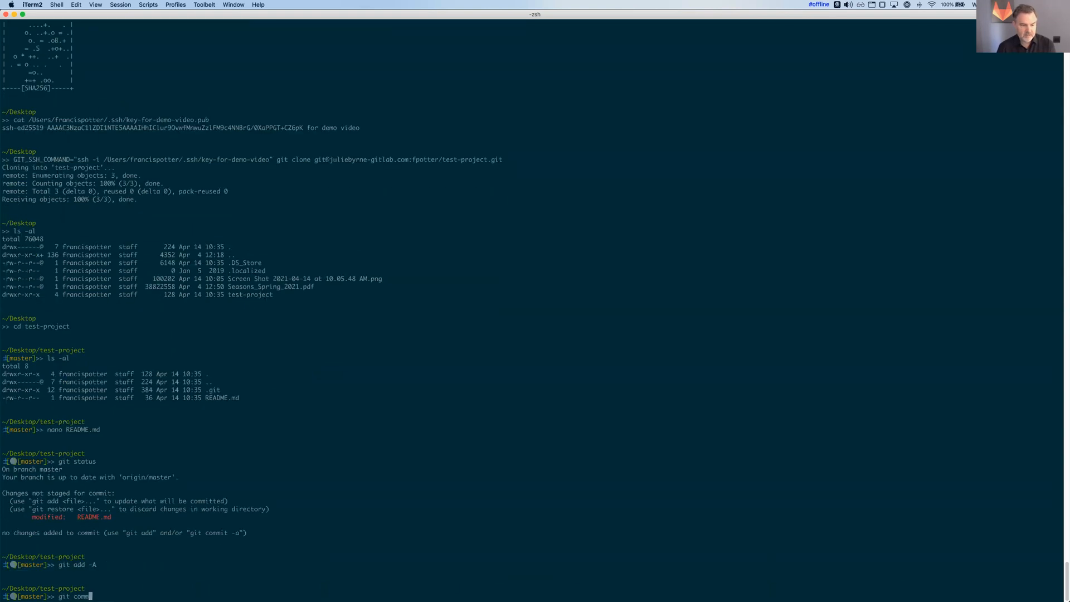
pyautogui.write('mit -m "C')
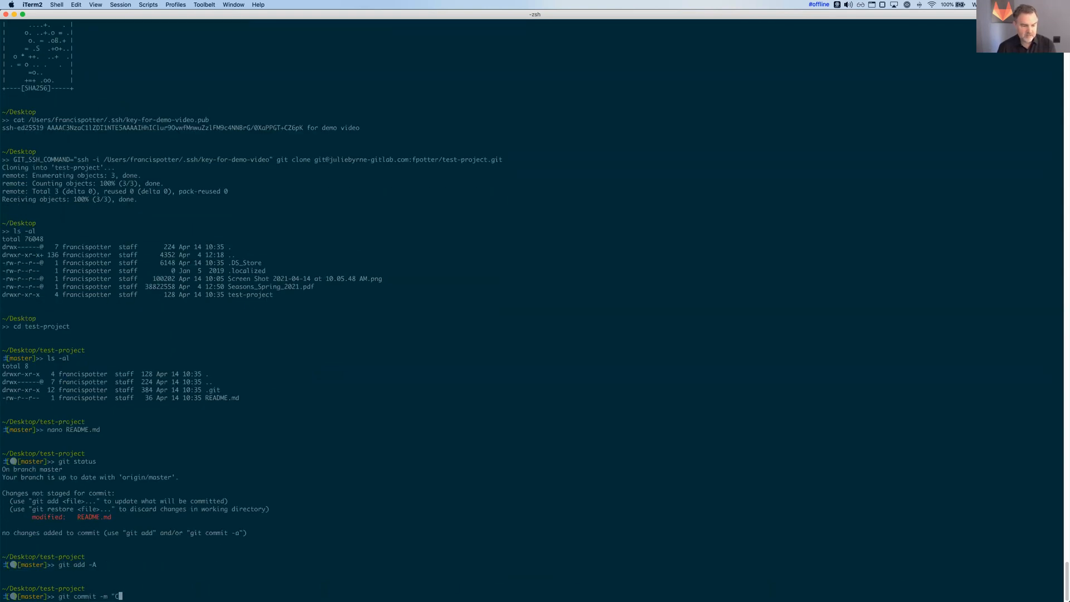
pyautogui.press('Return')
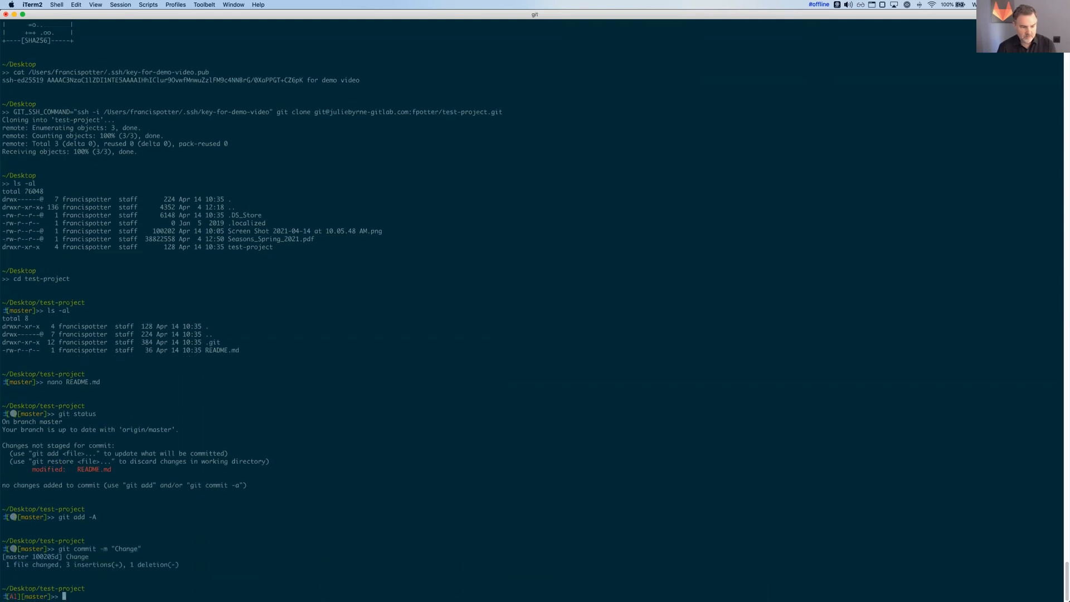
# Attempt git push origin master, which is refused for lack of key access
pyautogui.write('git')
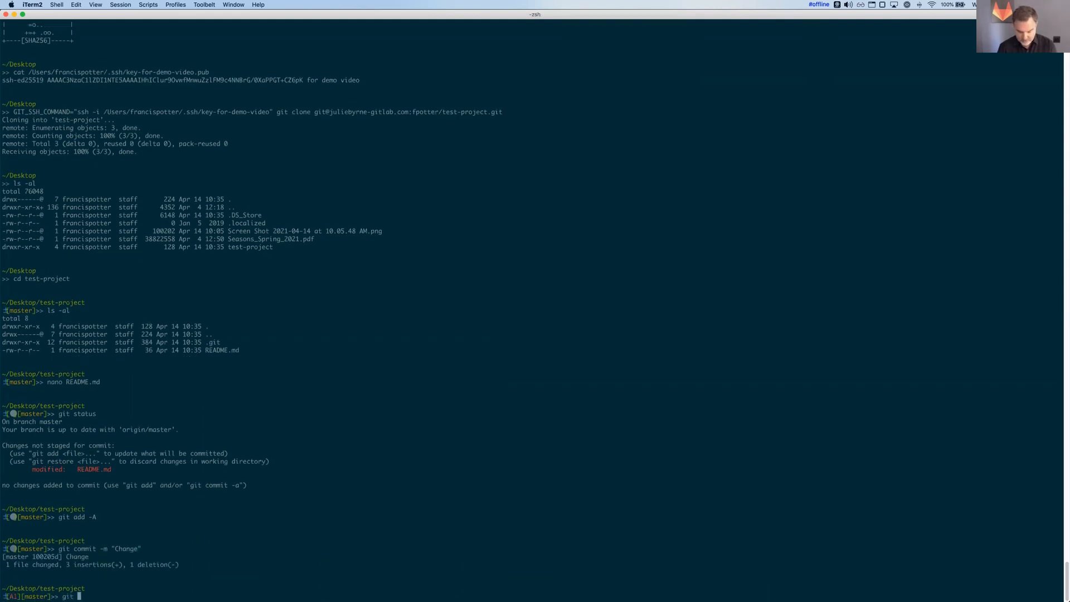
pyautogui.write('push origin master')
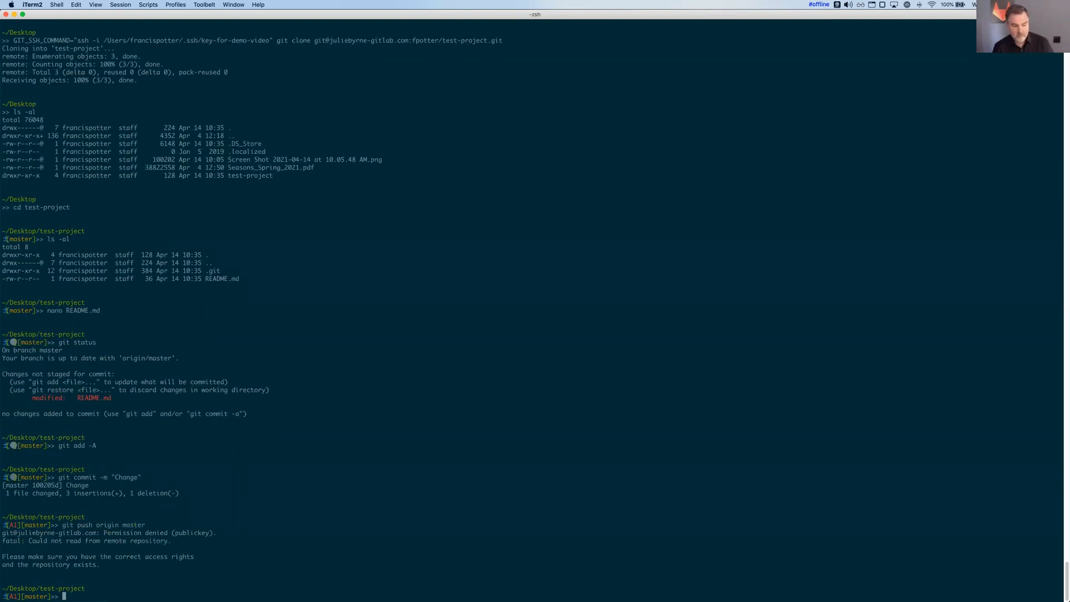
# Rerun git push origin master with GIT_SSH_COMMAND using key-for-demo-video, succeeding
pyautogui.write('git commit -m "Change"')
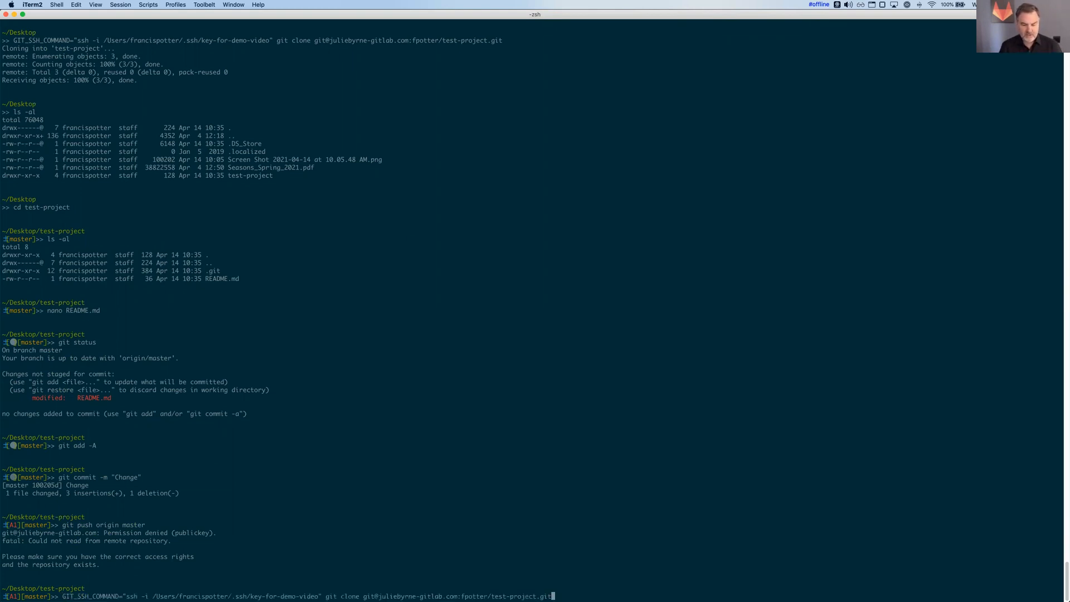
pyautogui.press('backspace')
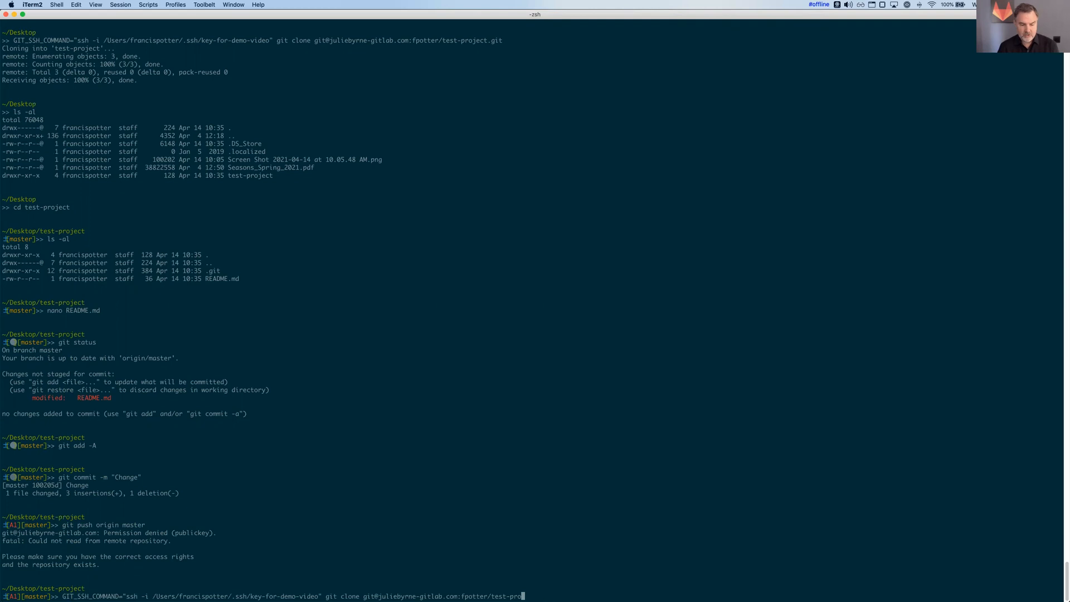
pyautogui.press('Backspace')
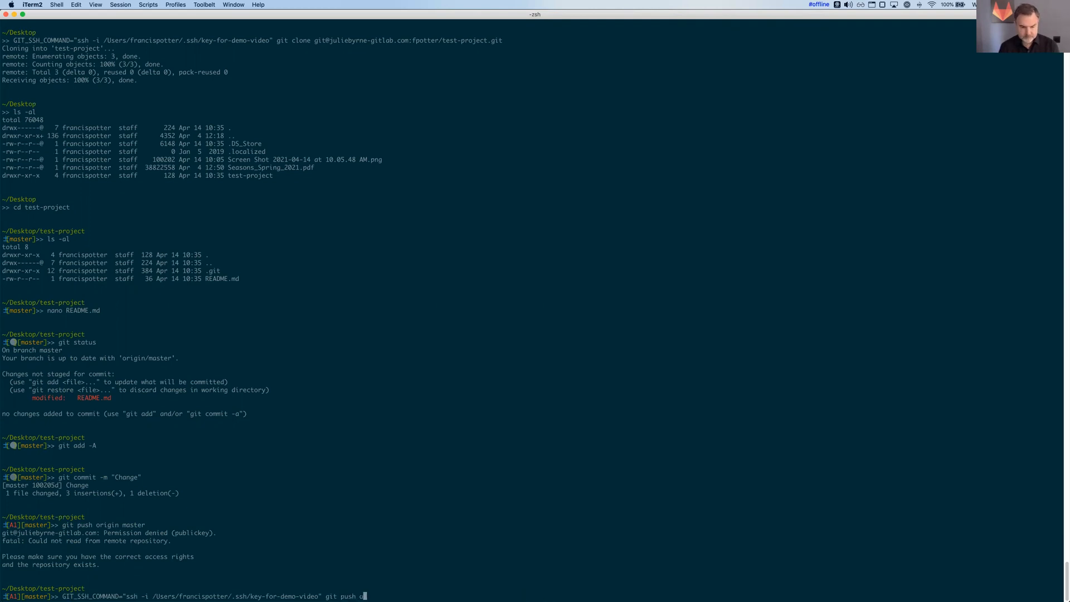
pyautogui.write('rigin master')
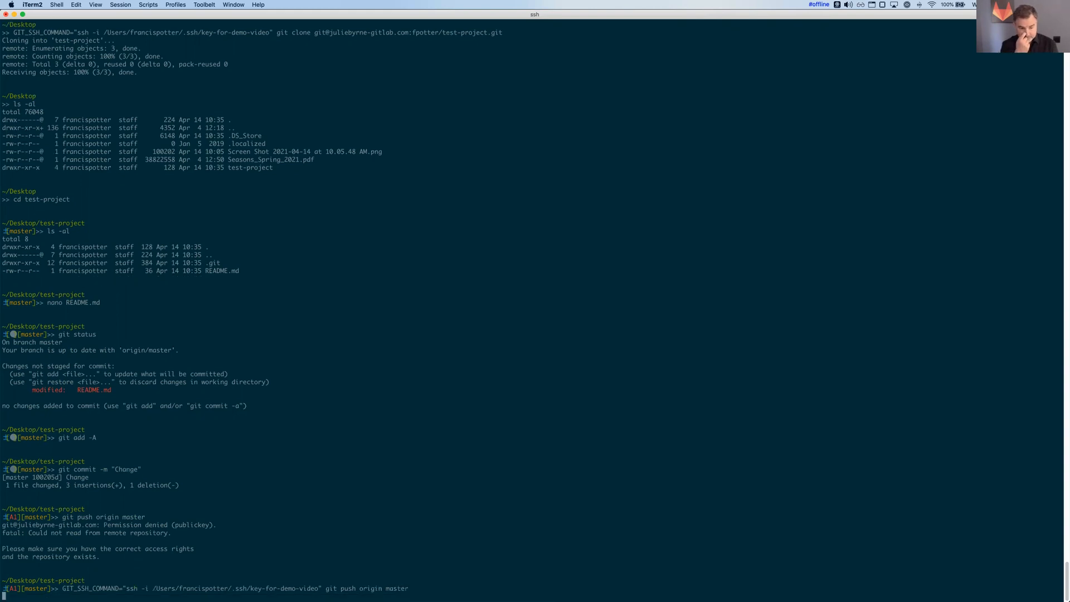
pyautogui.press('enter')
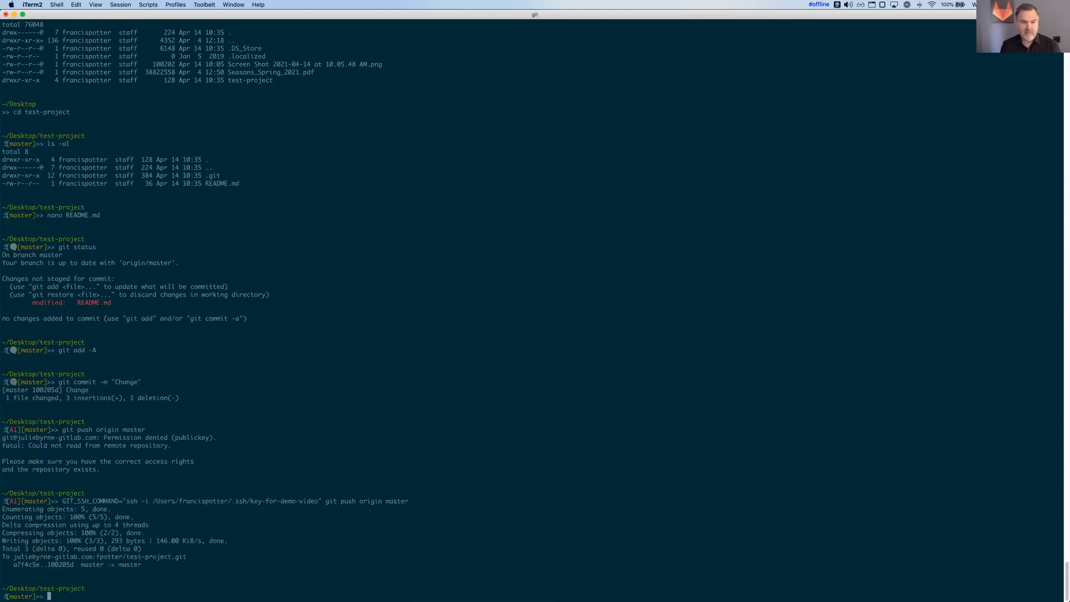
pyautogui.press('cmd+tab')
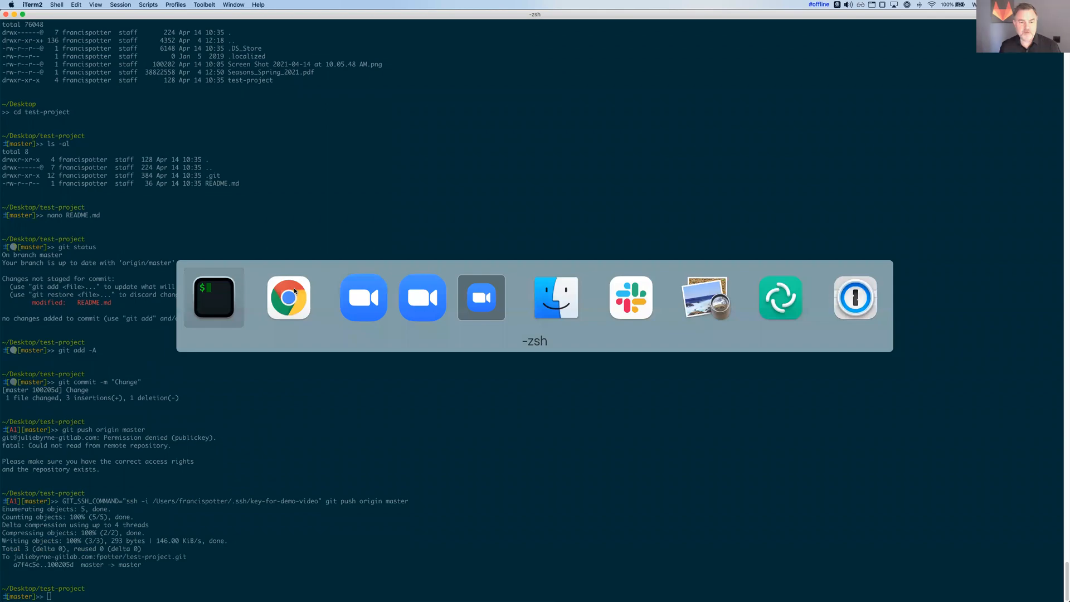
# Show Test Project at 2 commits with latest 'Change' and highlight README line 'Edited on SSH connection'
pyautogui.click(289, 297)
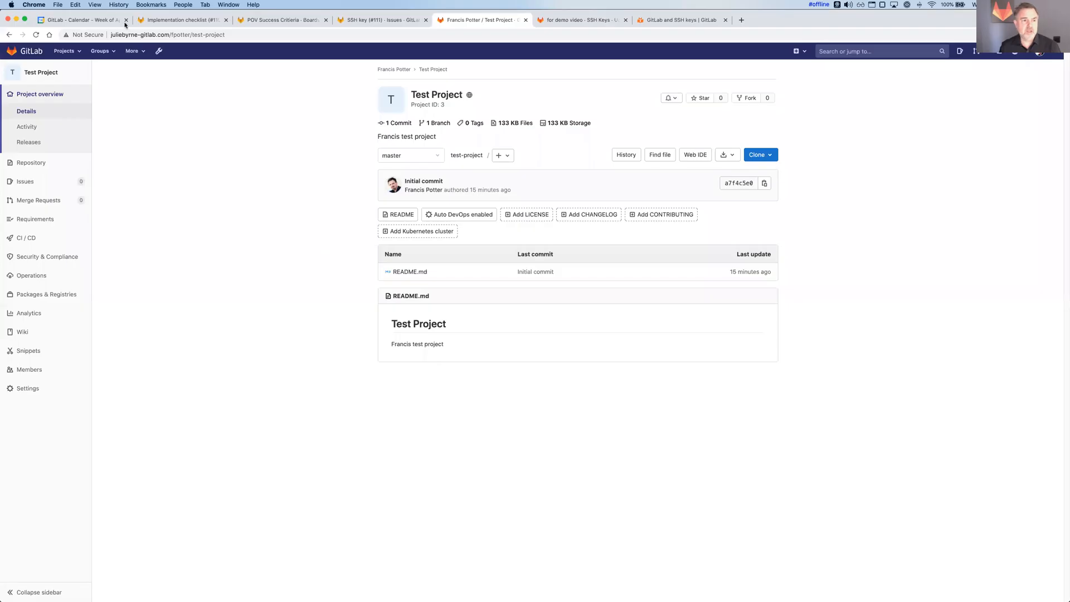
pyautogui.moveTo(280, 228)
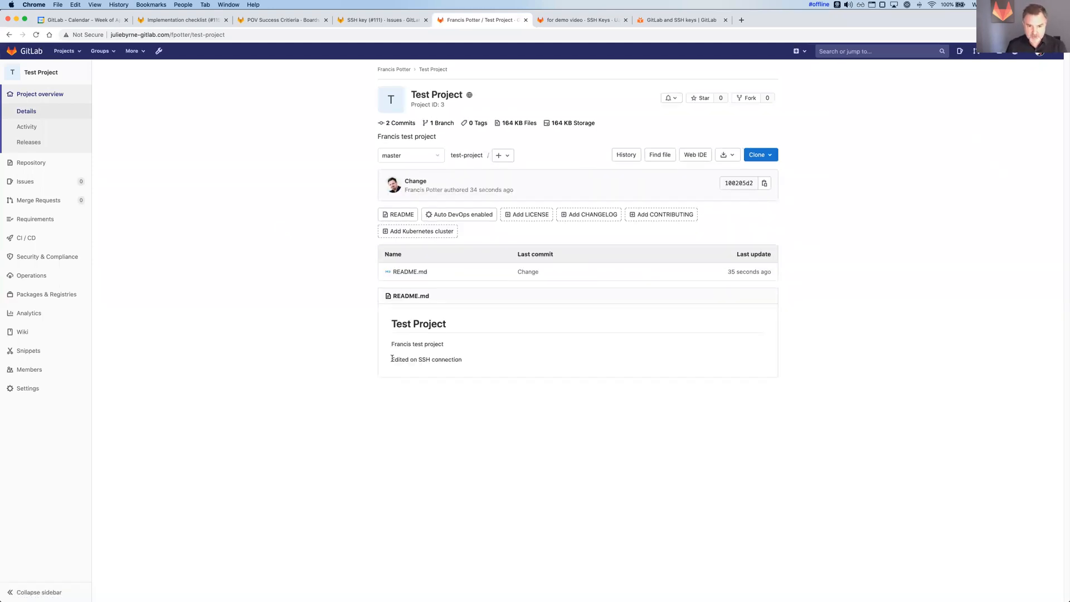
pyautogui.tripleClick(425, 359)
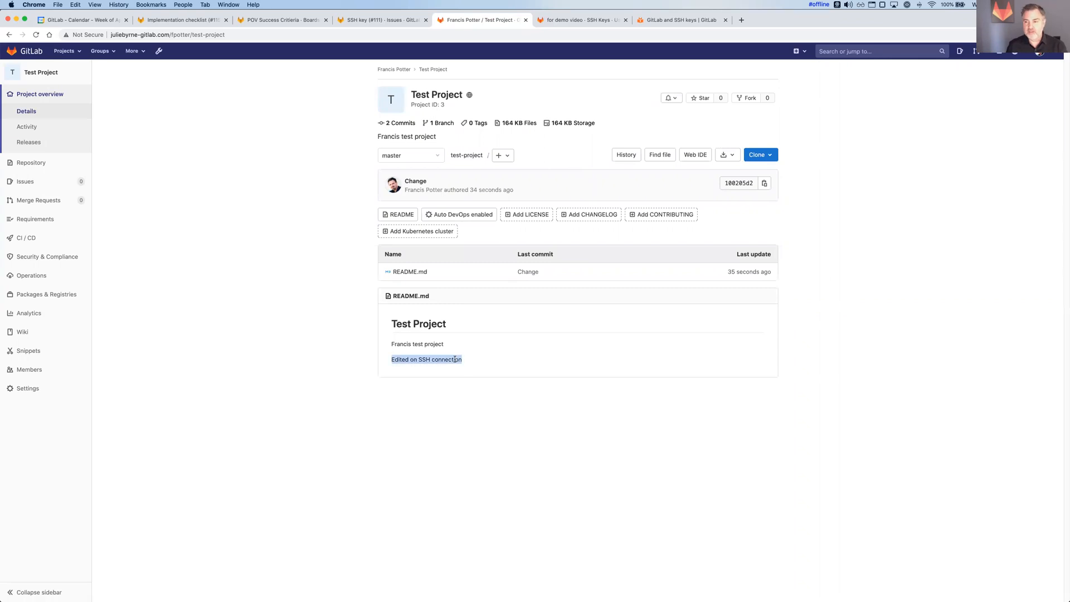